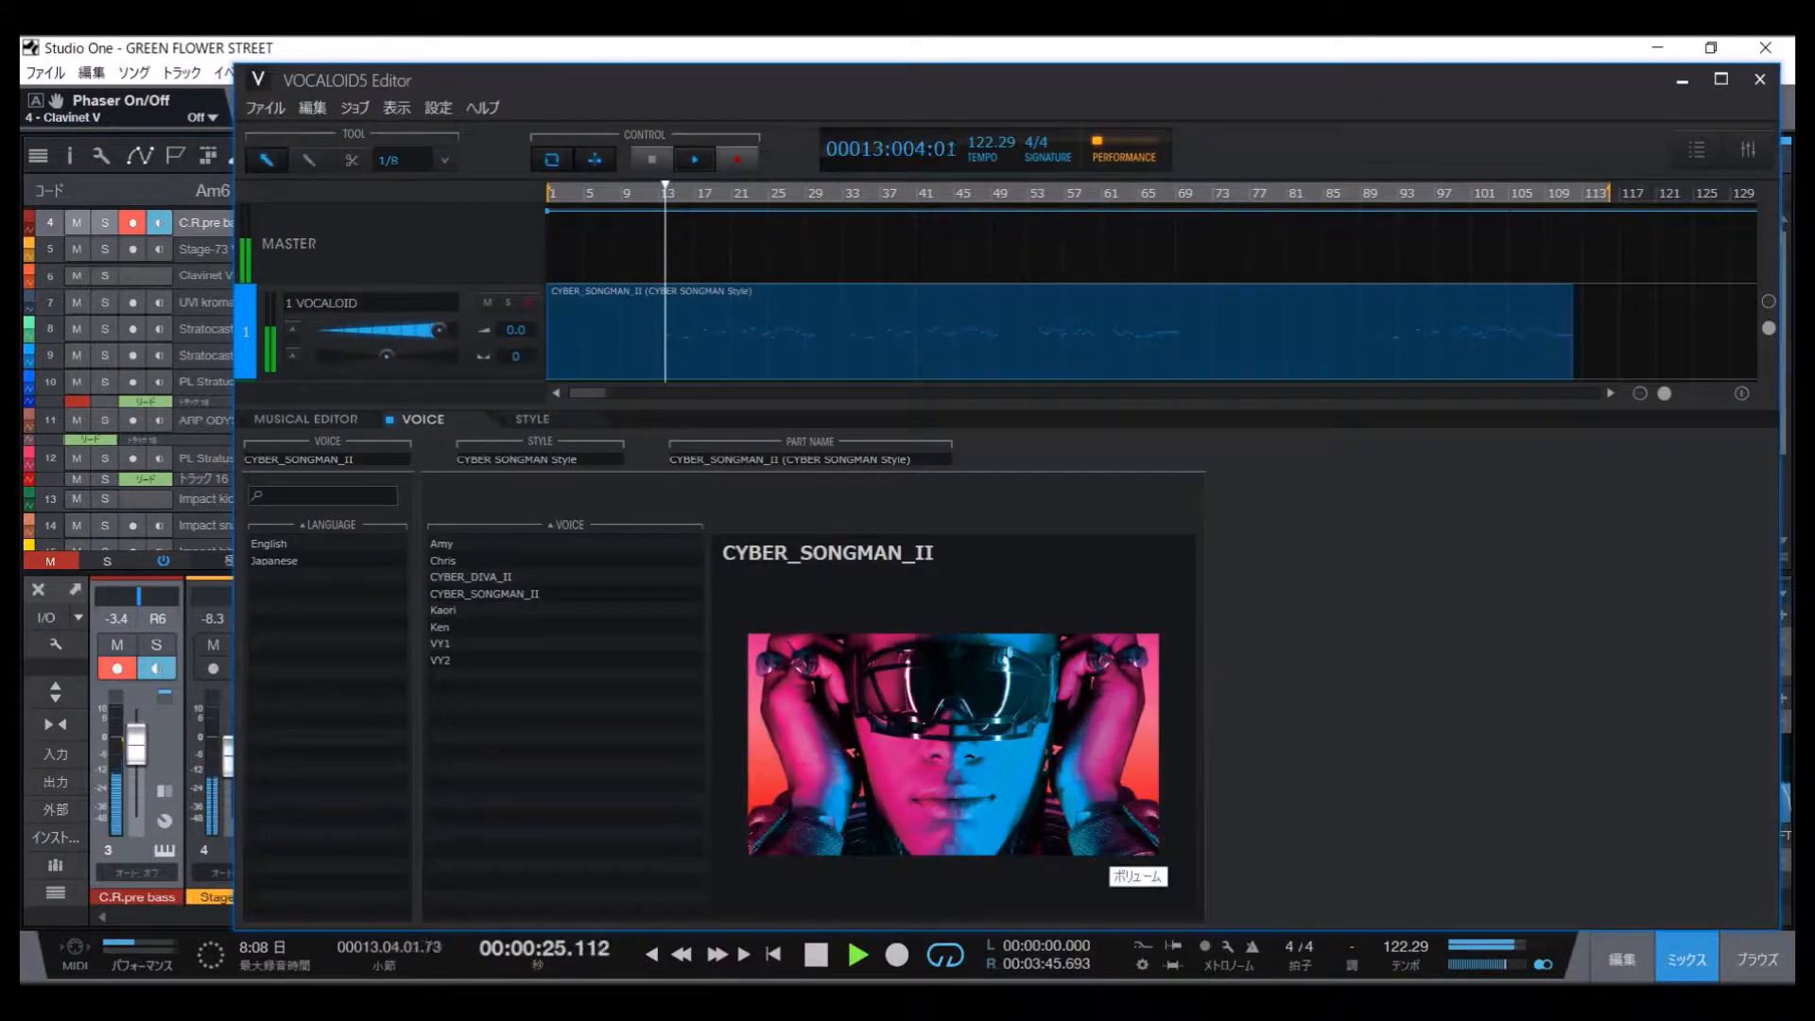
Hide the Musical Editor pane so the Chris chorus and three CYBER_SONGMAN_II tracks are listed.
click(694, 158)
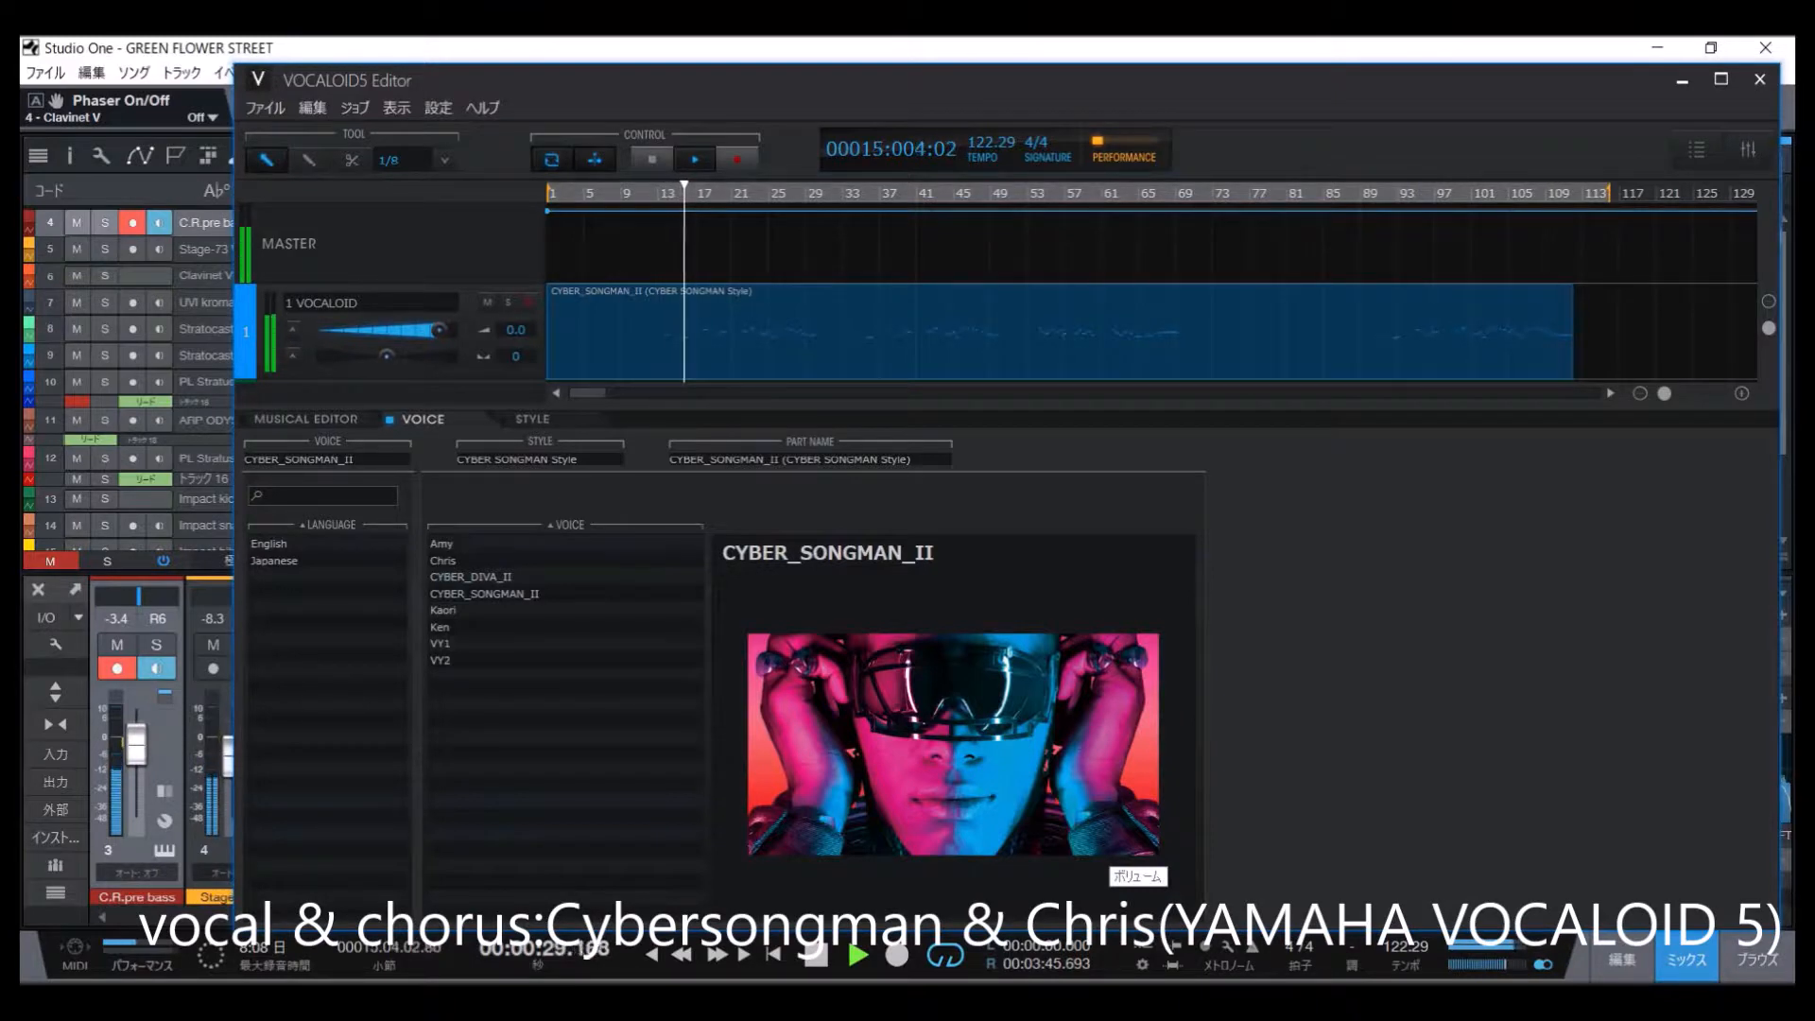
click(306, 418)
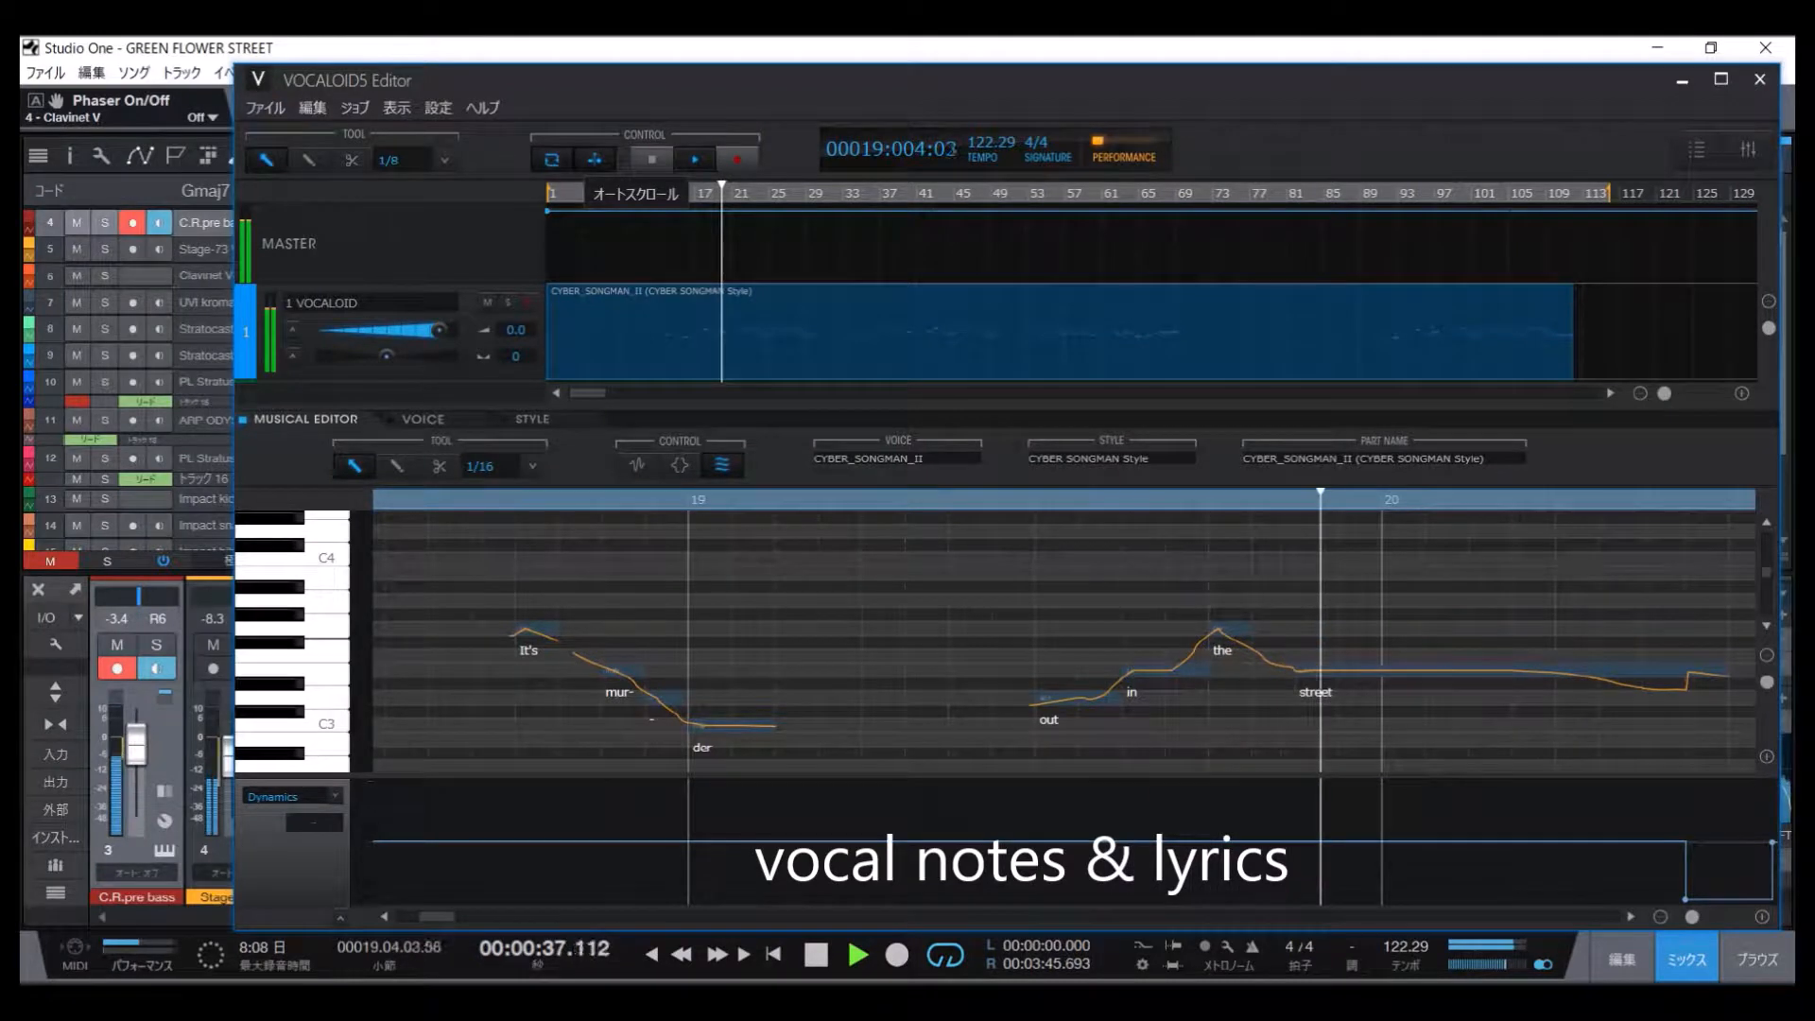
click(857, 957)
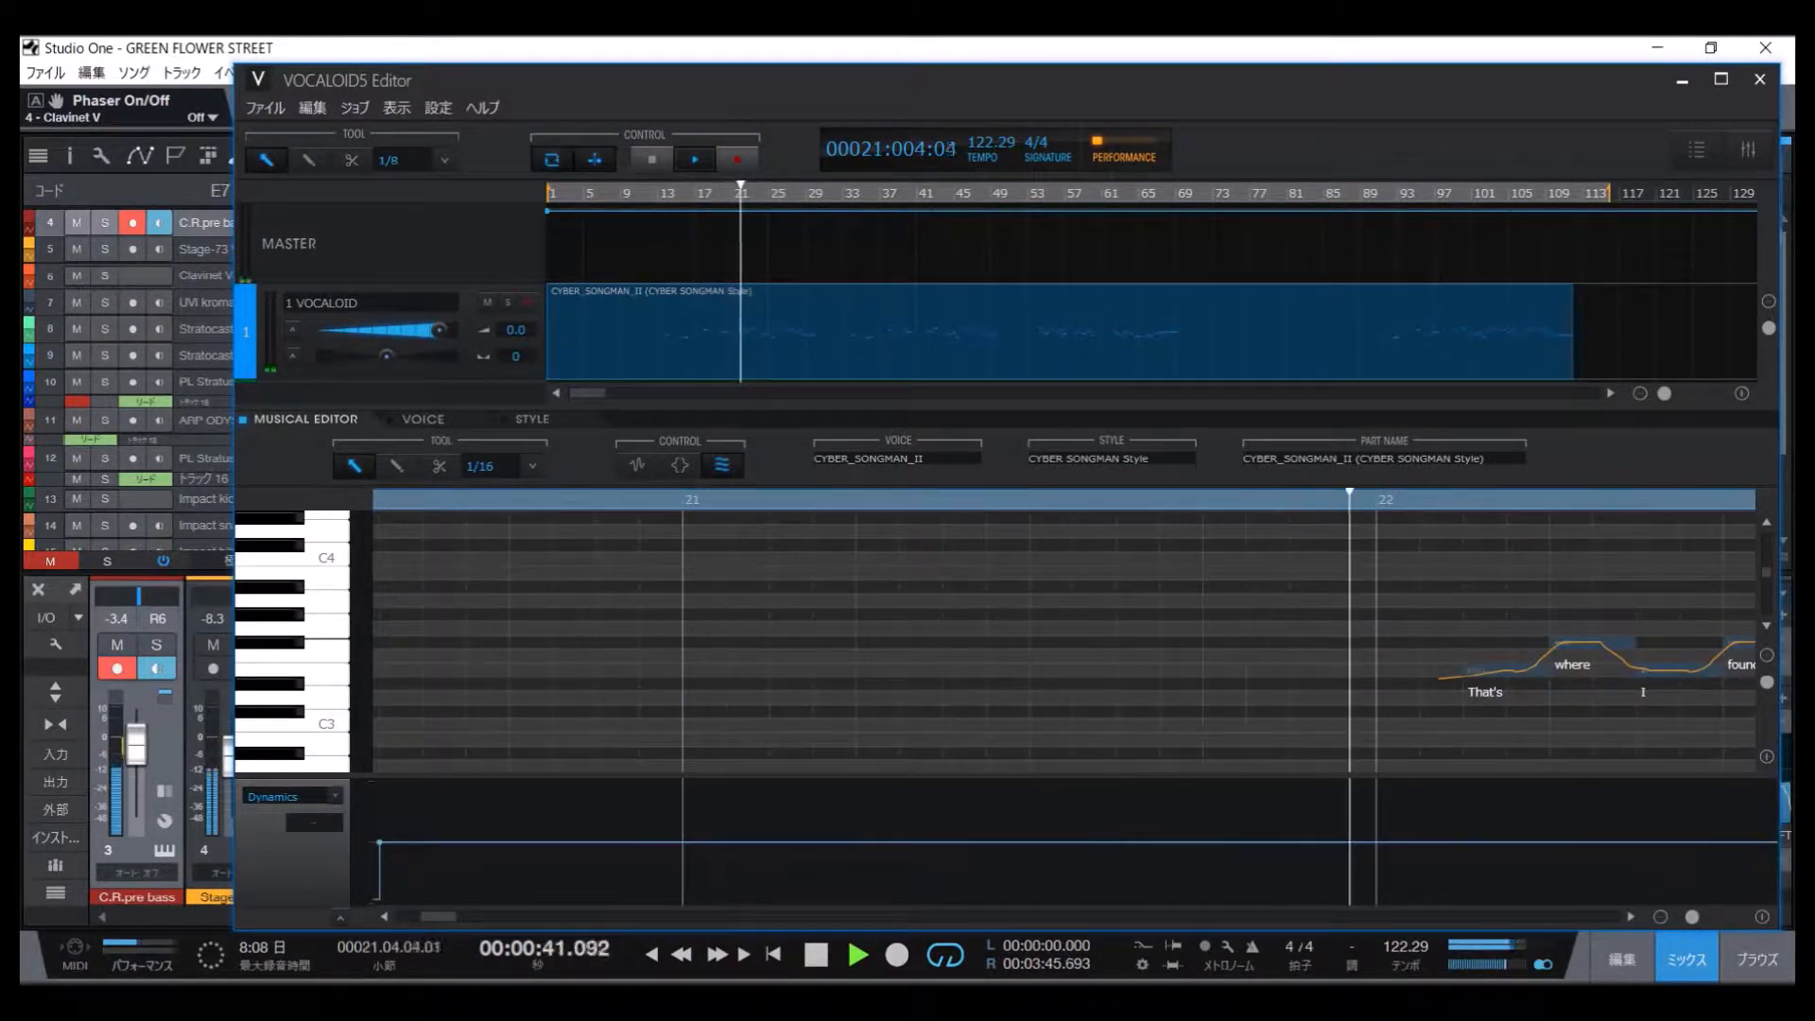
click(858, 953)
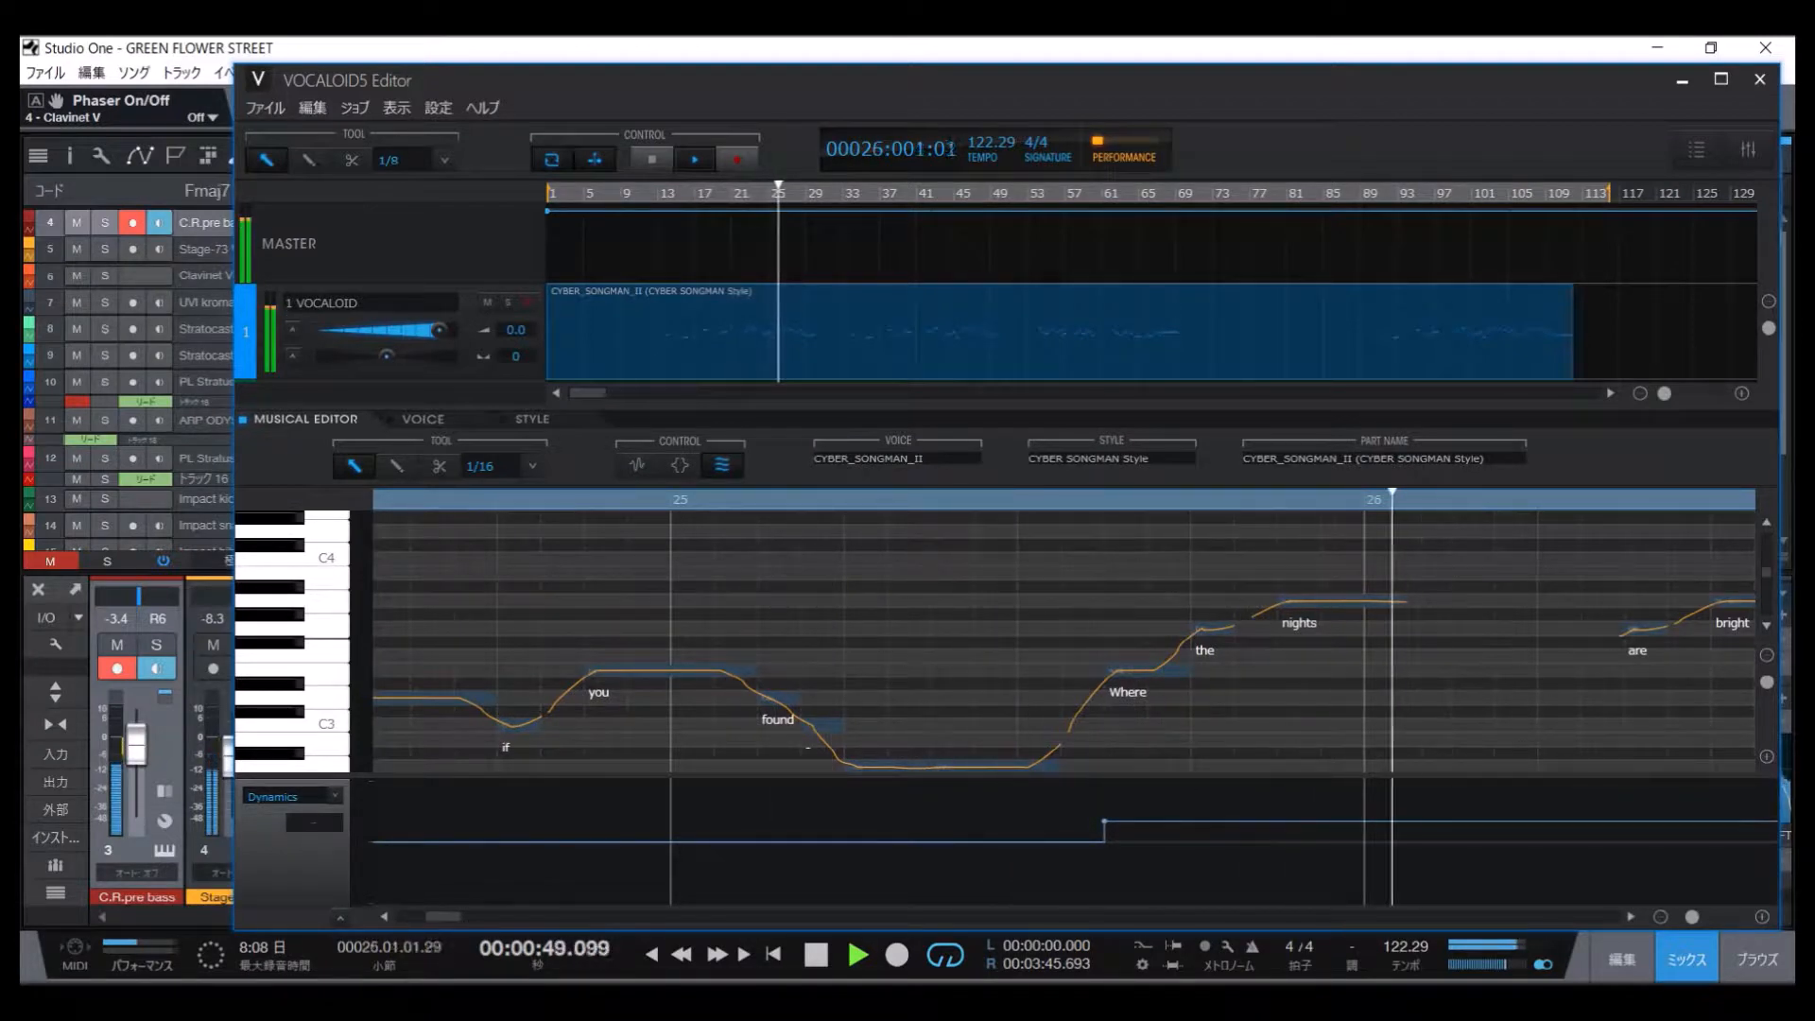
click(395, 105)
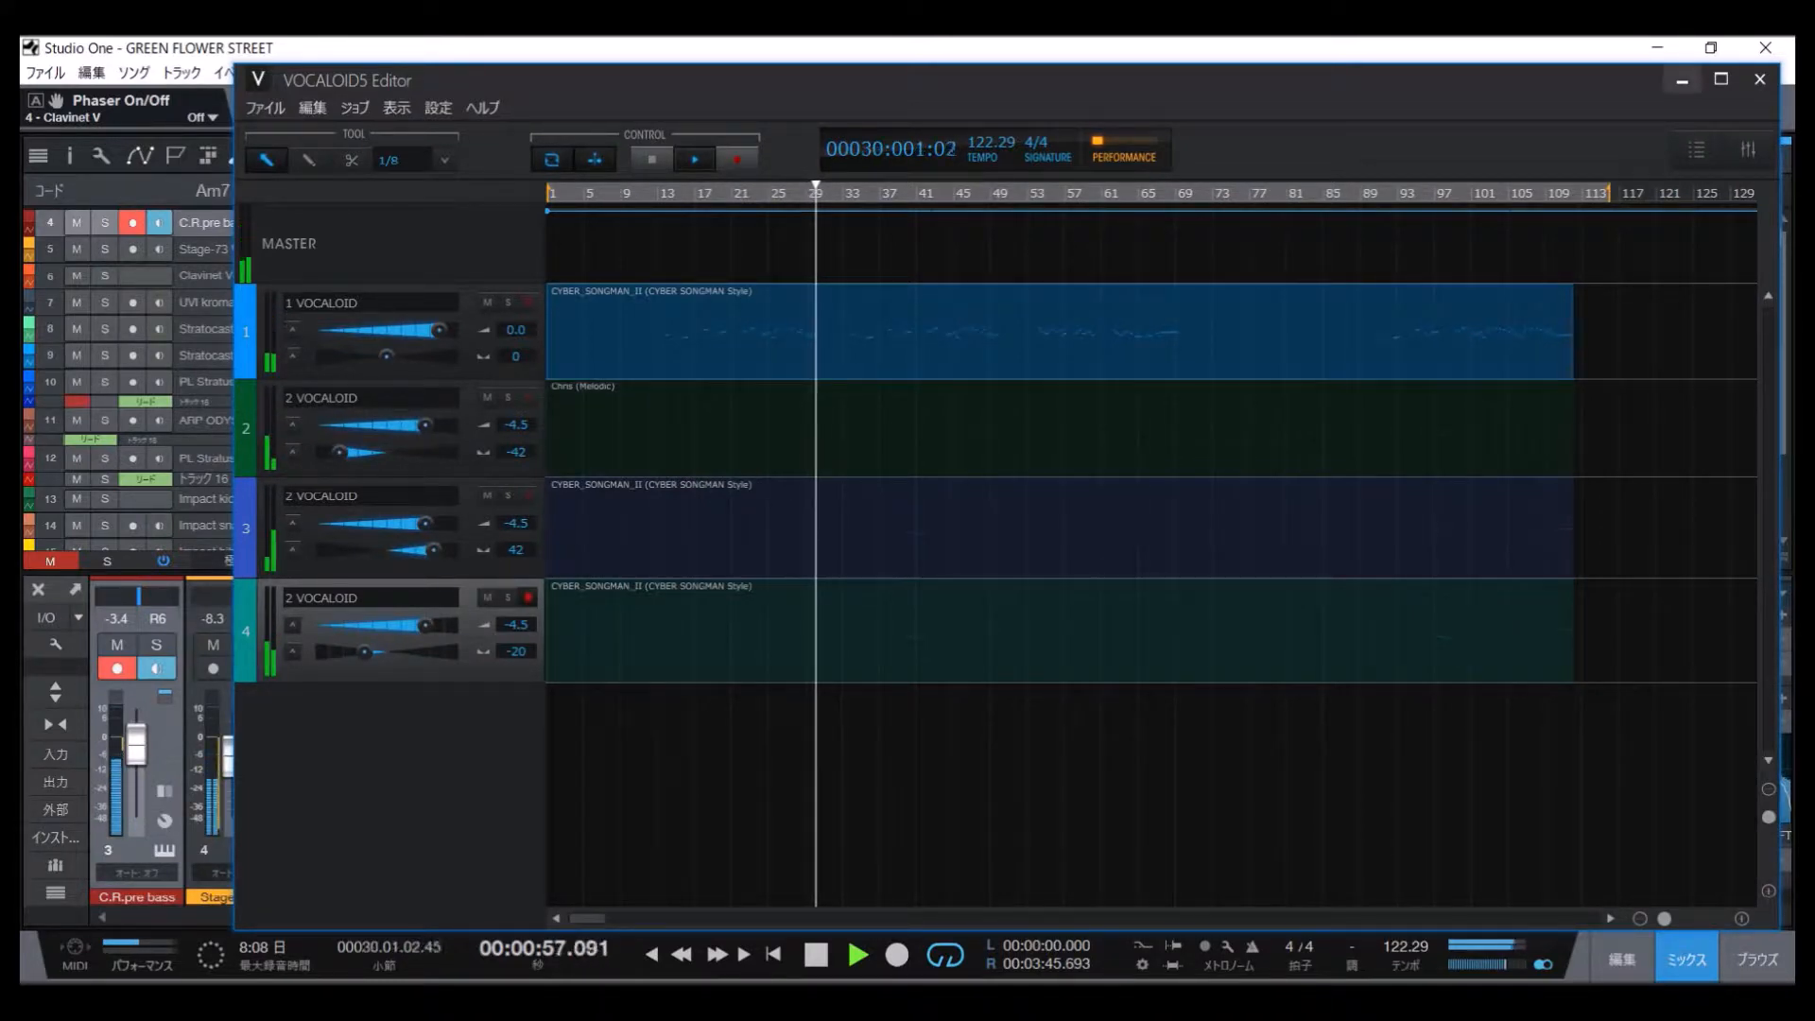
Return to Studio One and show the Kontakt Shreddage 3 Stratus guitar instrument during playback.
click(1758, 80)
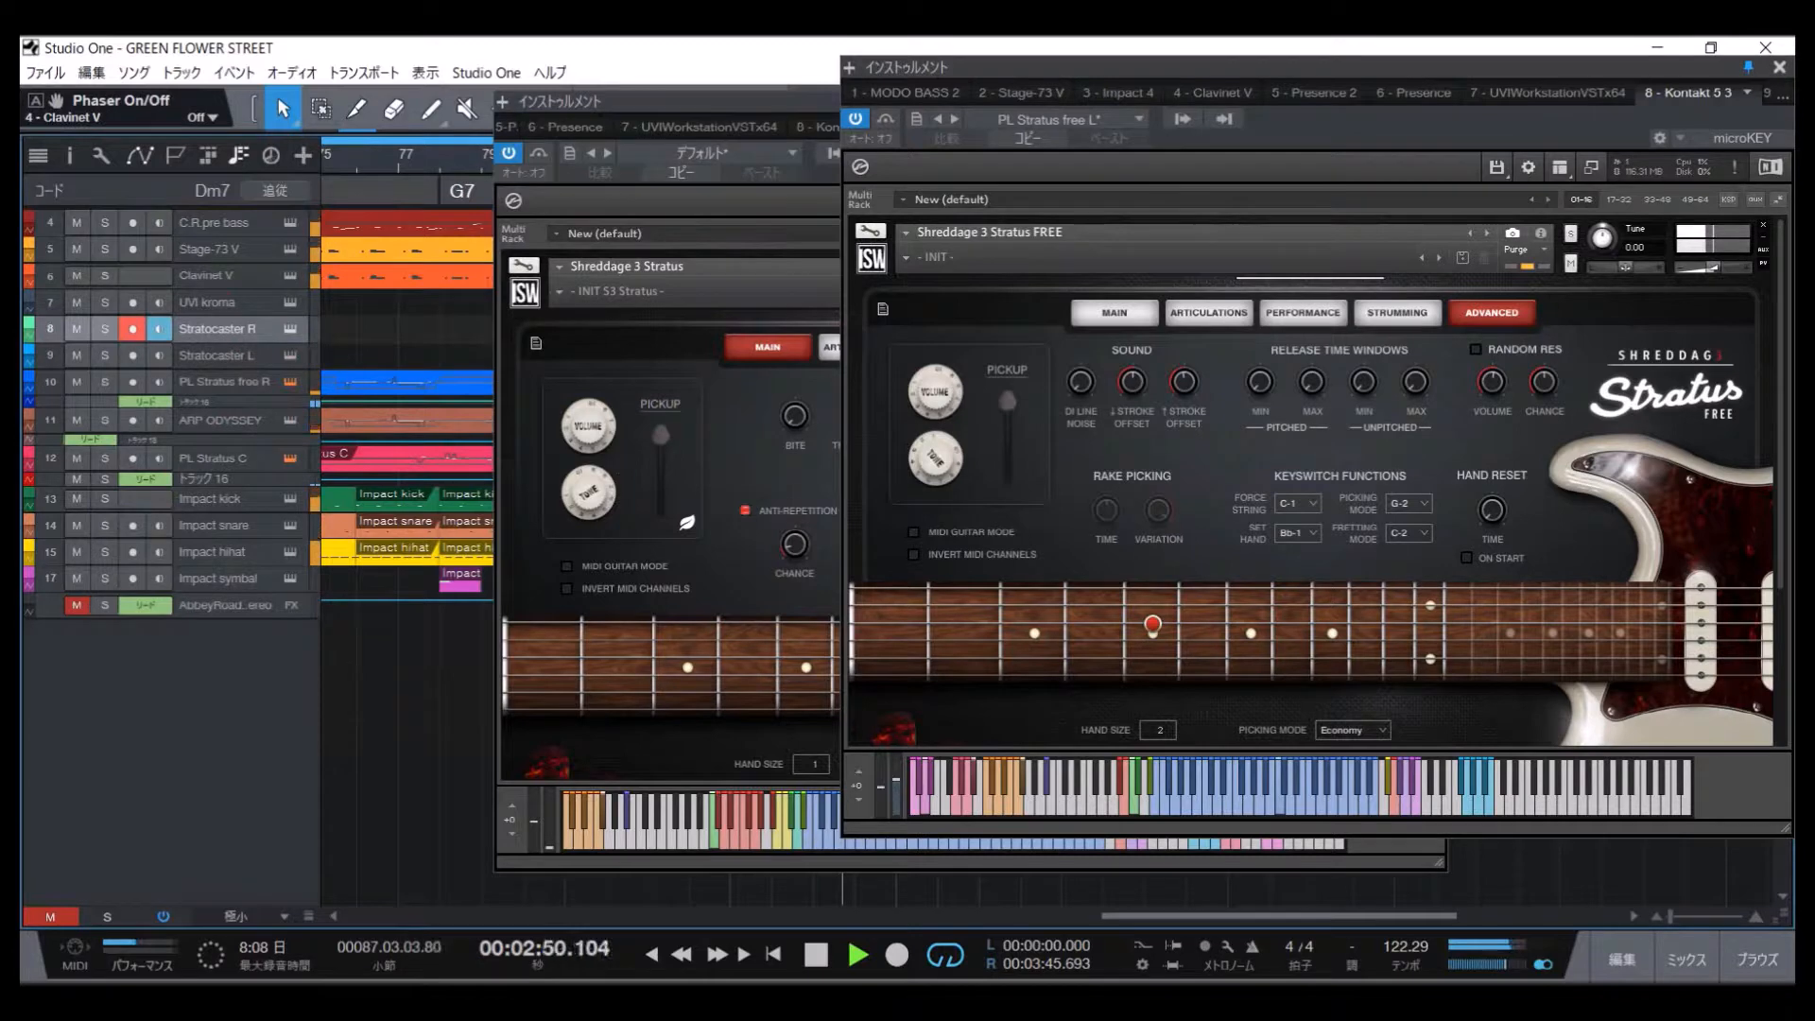
click(766, 346)
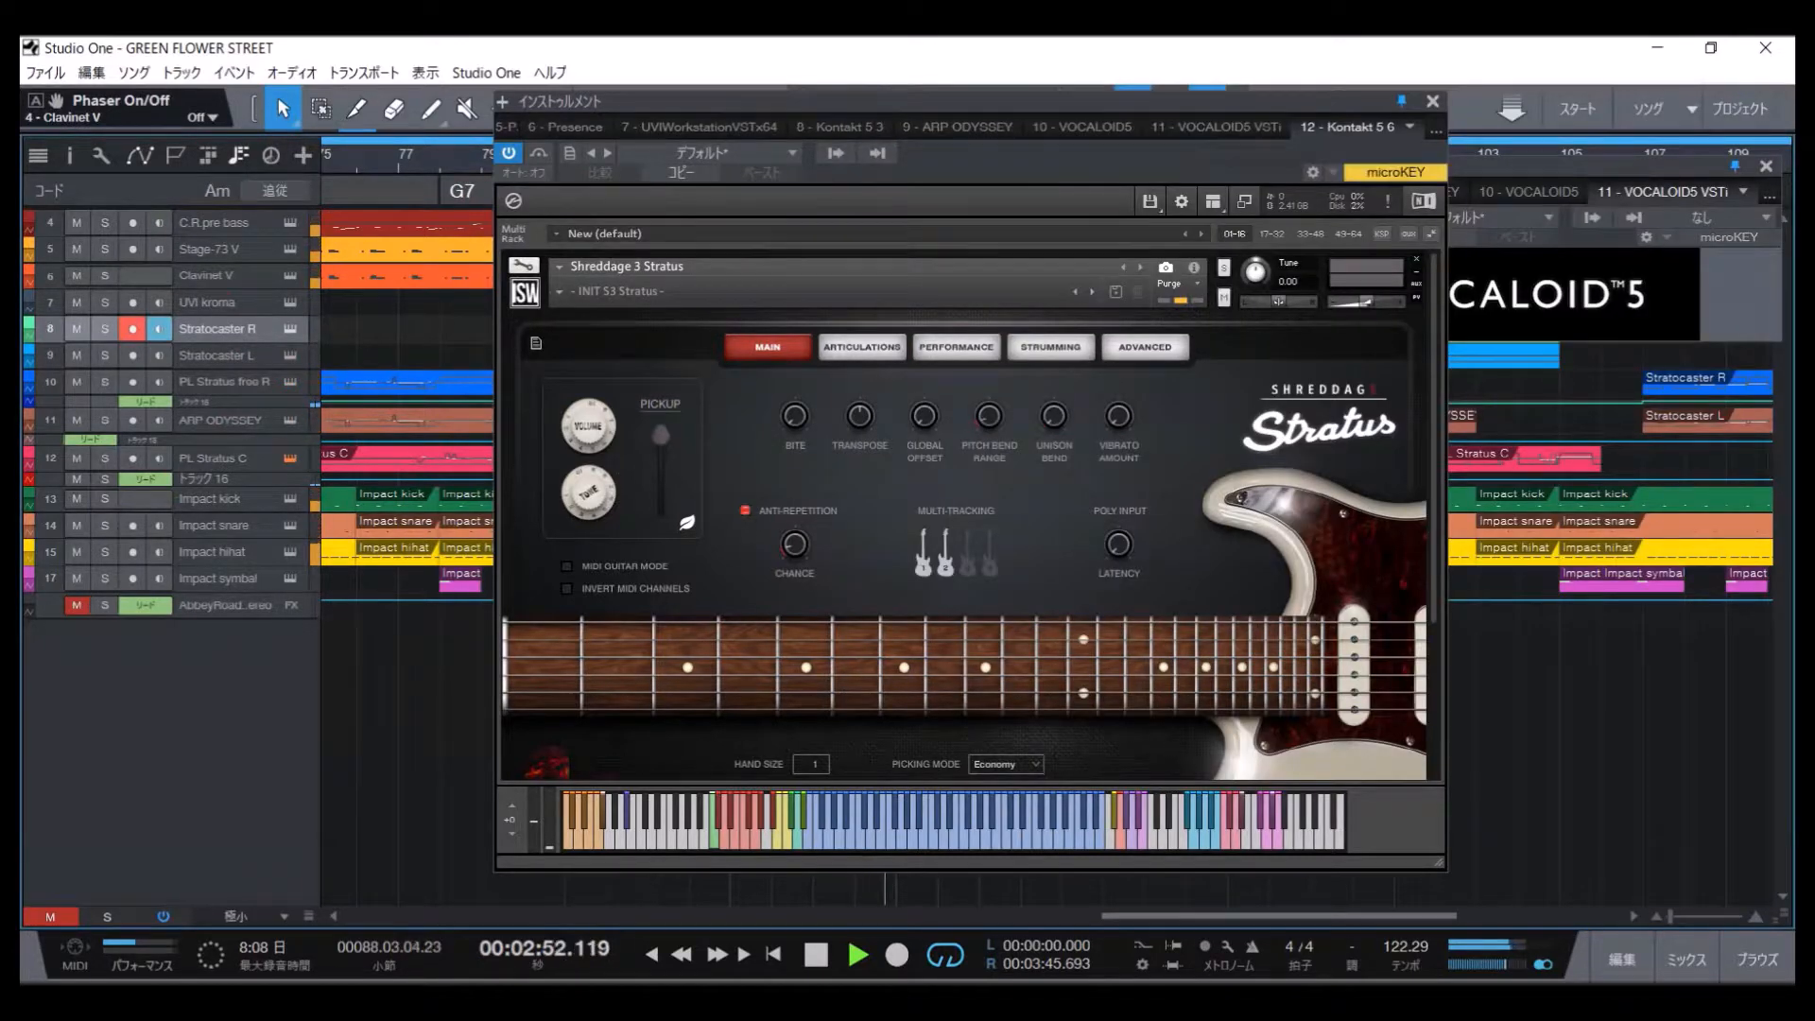